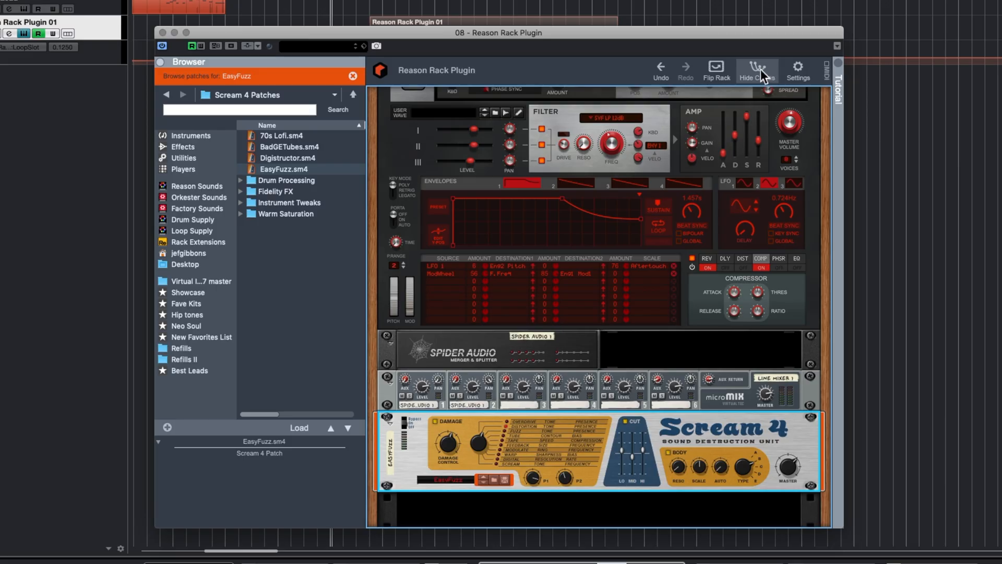
Flip the rack to its rear cabling and select Pulveriser Demolition among the built-in effects
click(715, 67)
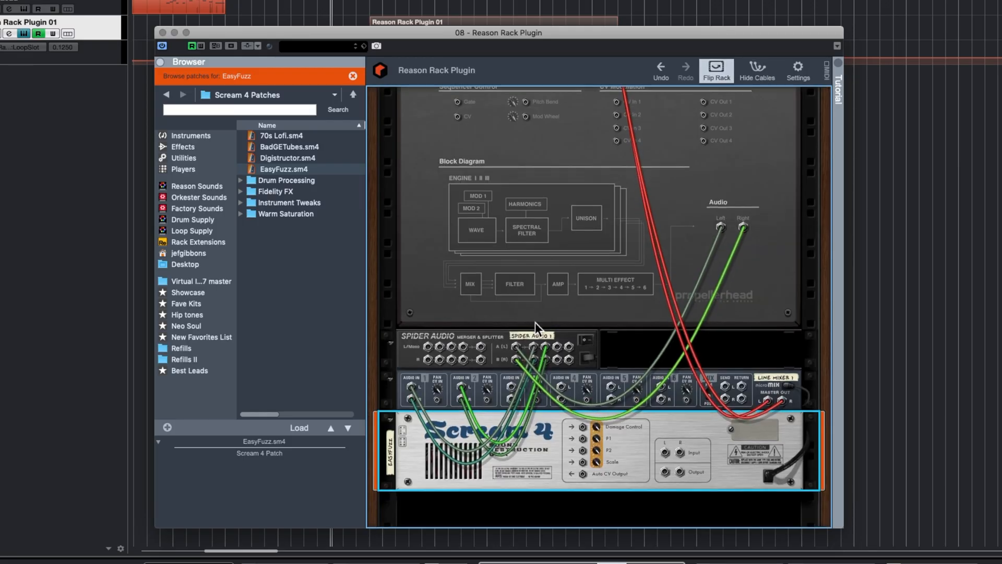
click(182, 146)
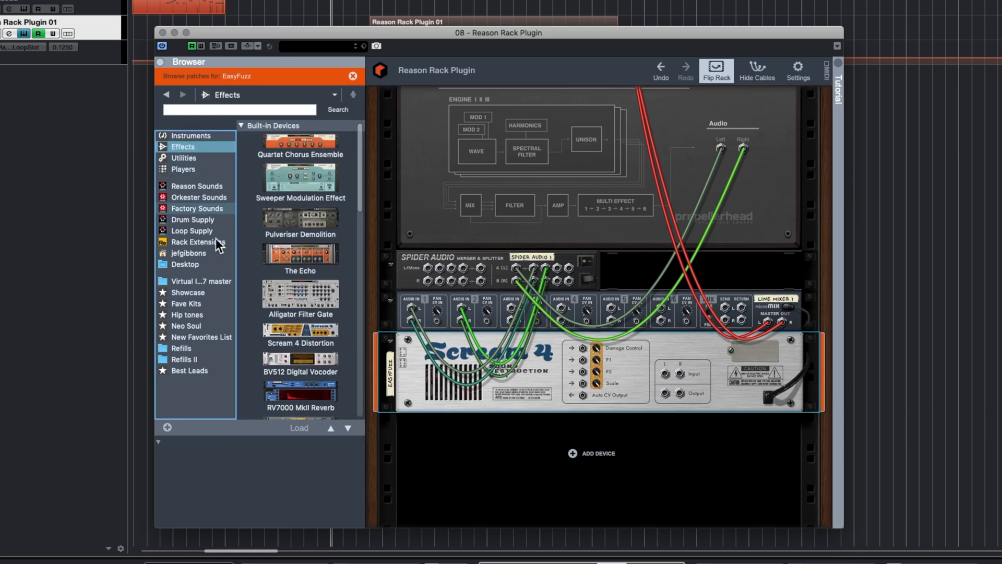
click(300, 296)
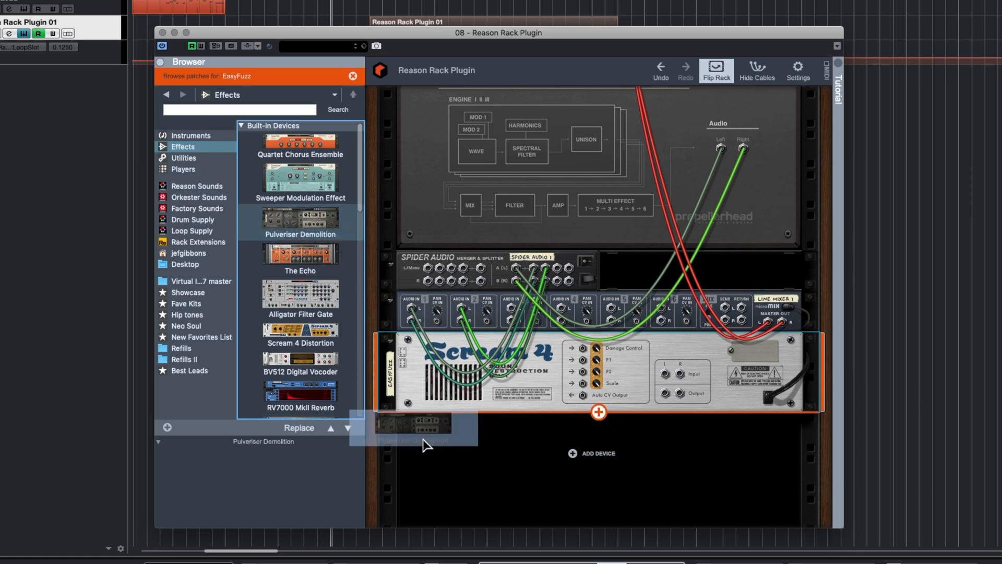
Insert Pulveriser Demolition with the Basic Pulverisation patch below Scream 4 and scroll down to it
double_click(299, 219)
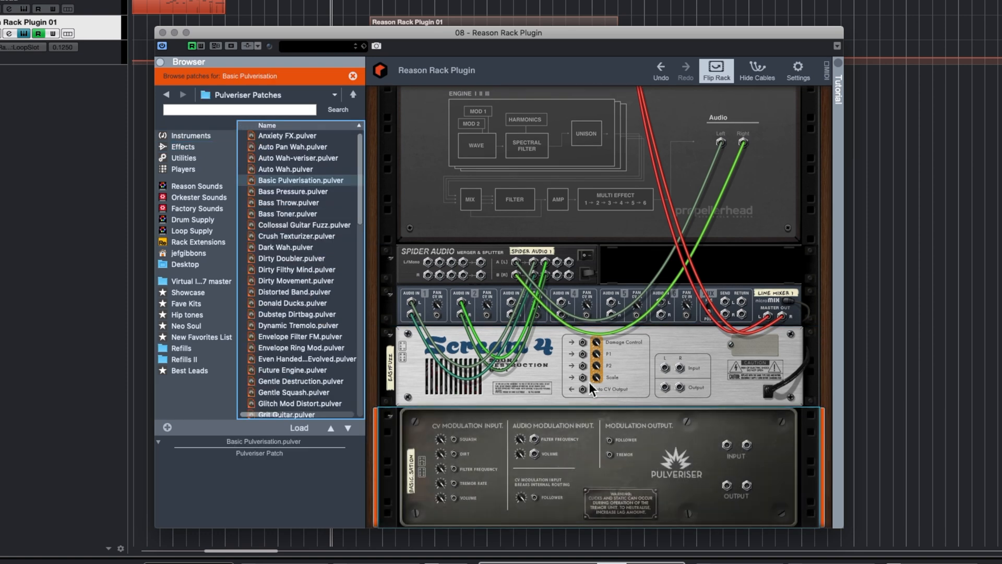
scroll(down, 3)
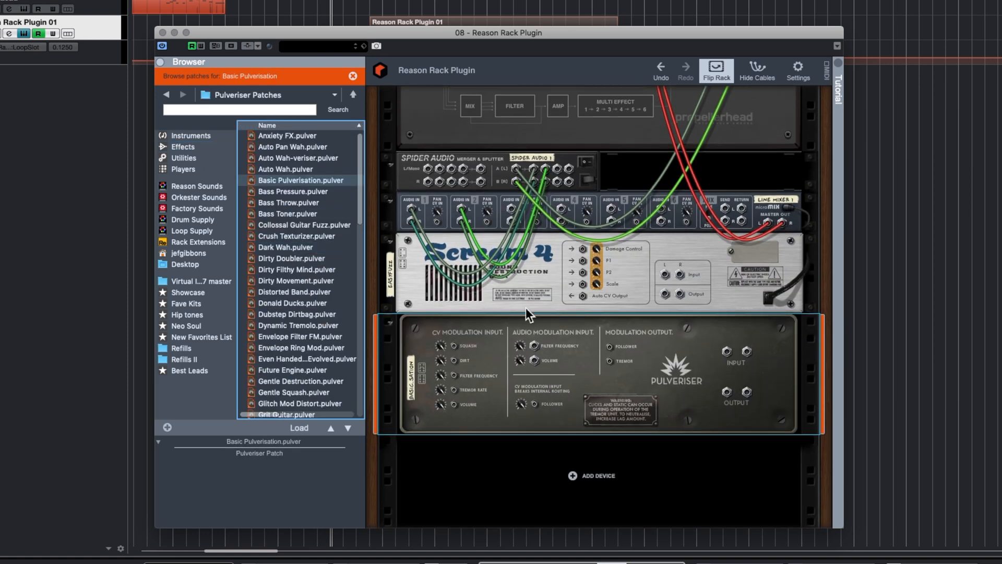
mouse_move(479, 314)
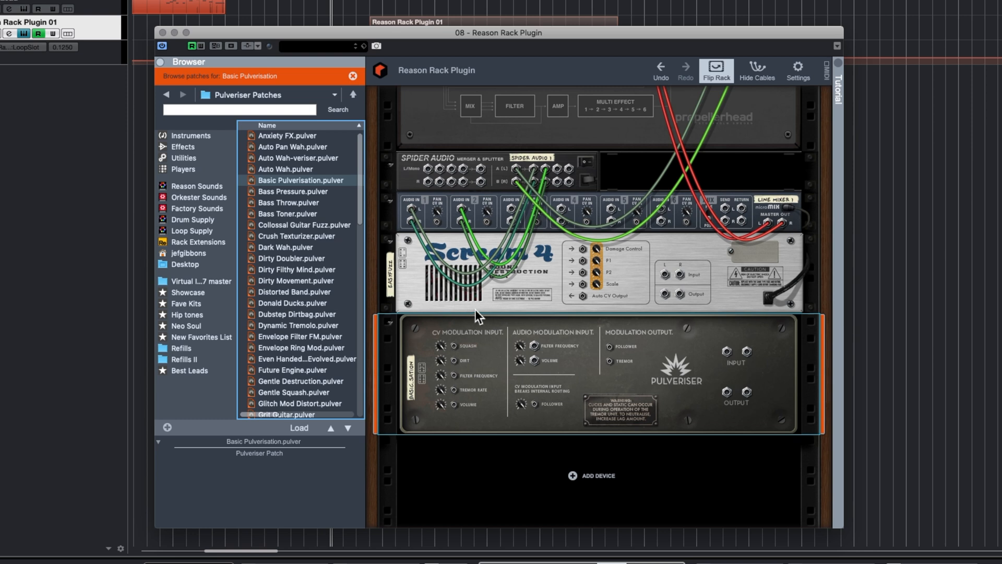
mouse_move(449, 231)
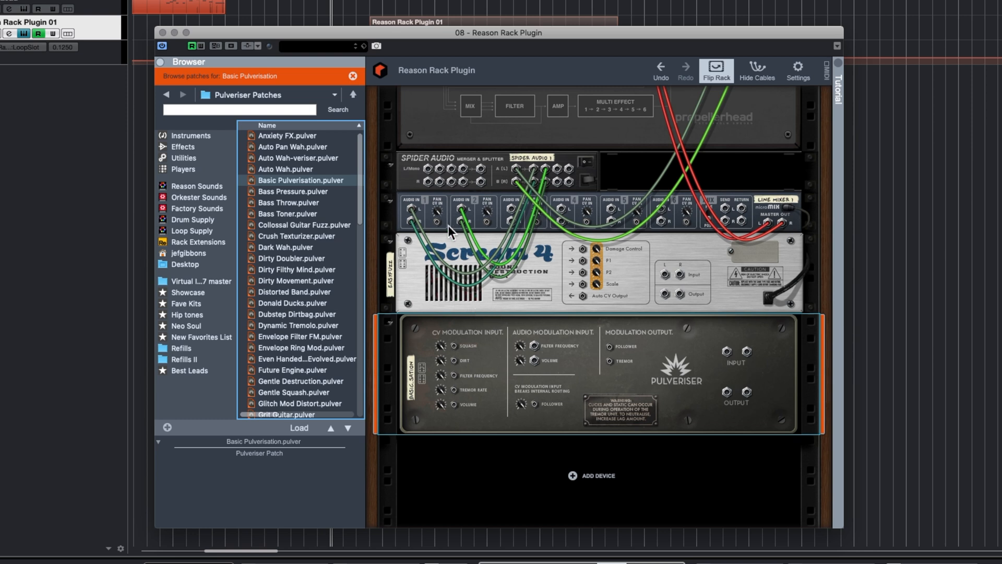
mouse_move(520, 235)
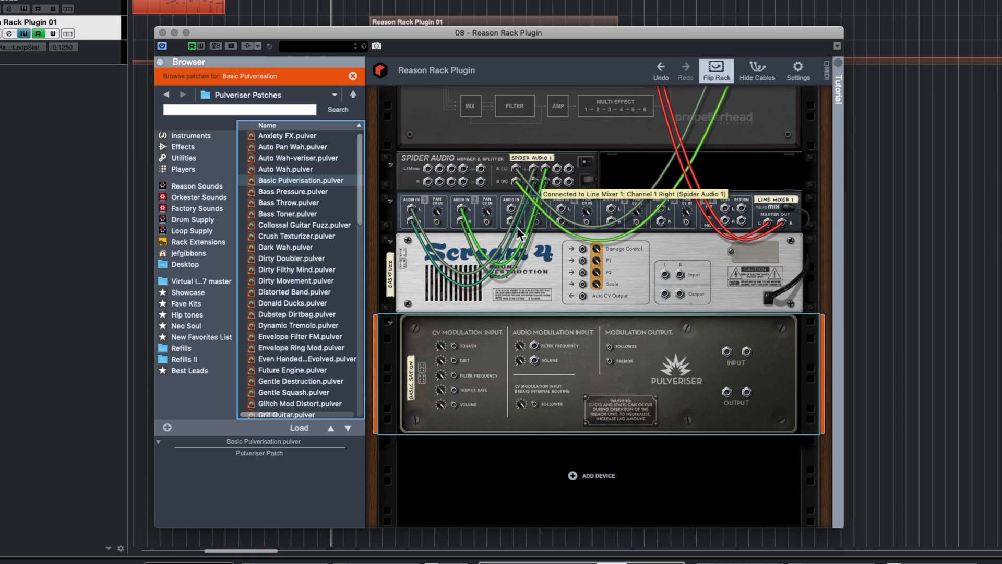
mouse_move(413, 214)
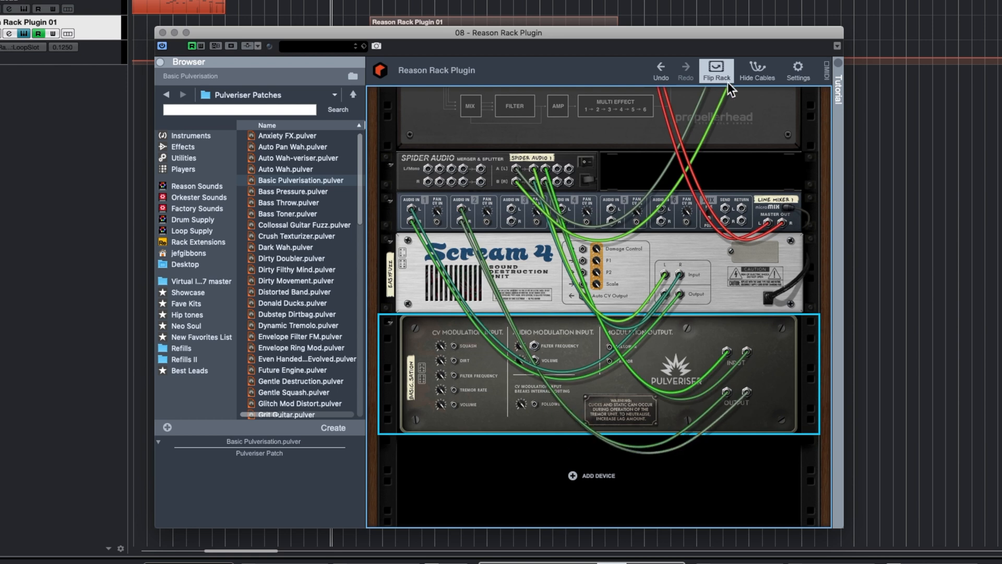
Flip the cabled rack back around to show the front panels
click(715, 66)
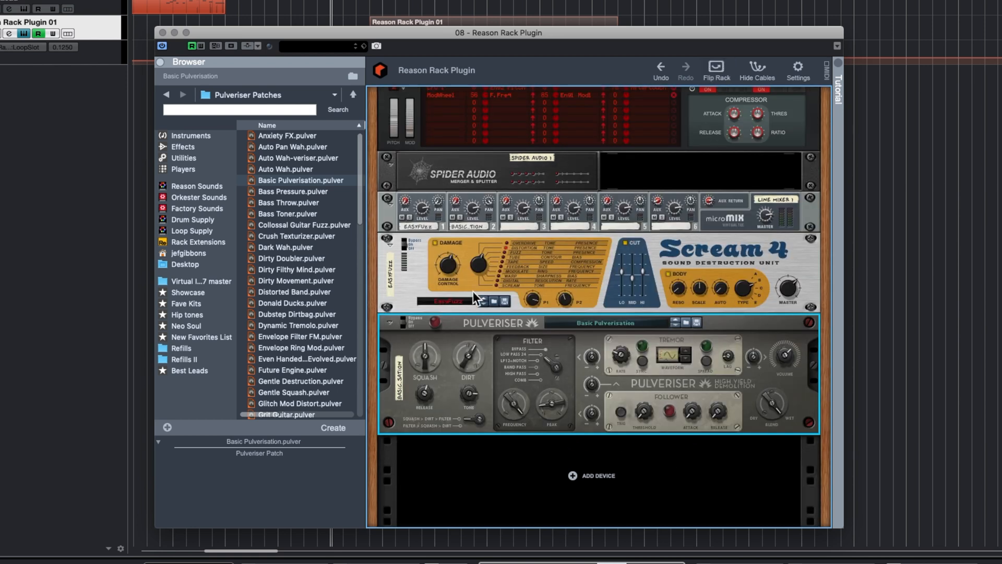
scroll(up, 3)
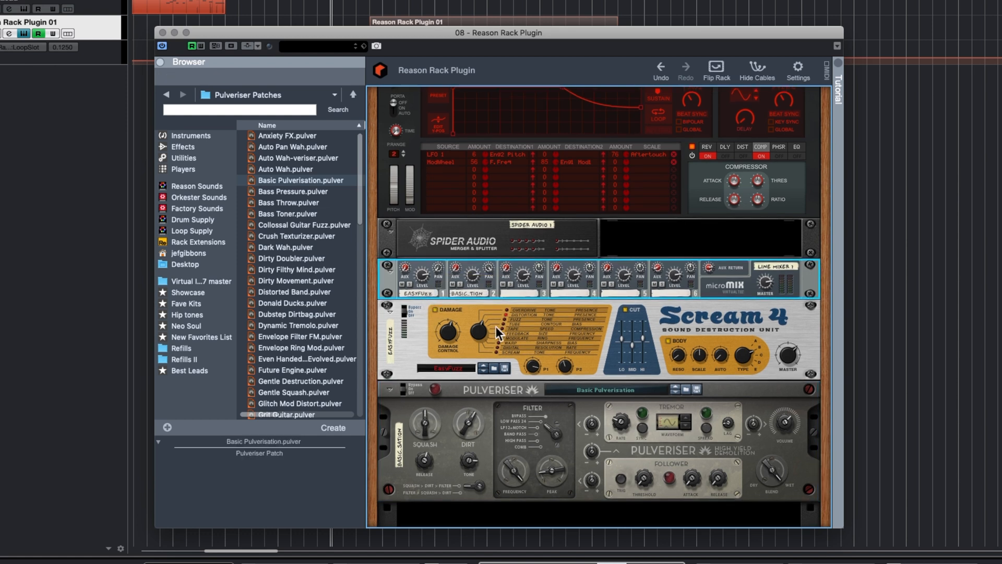
mouse_move(486, 297)
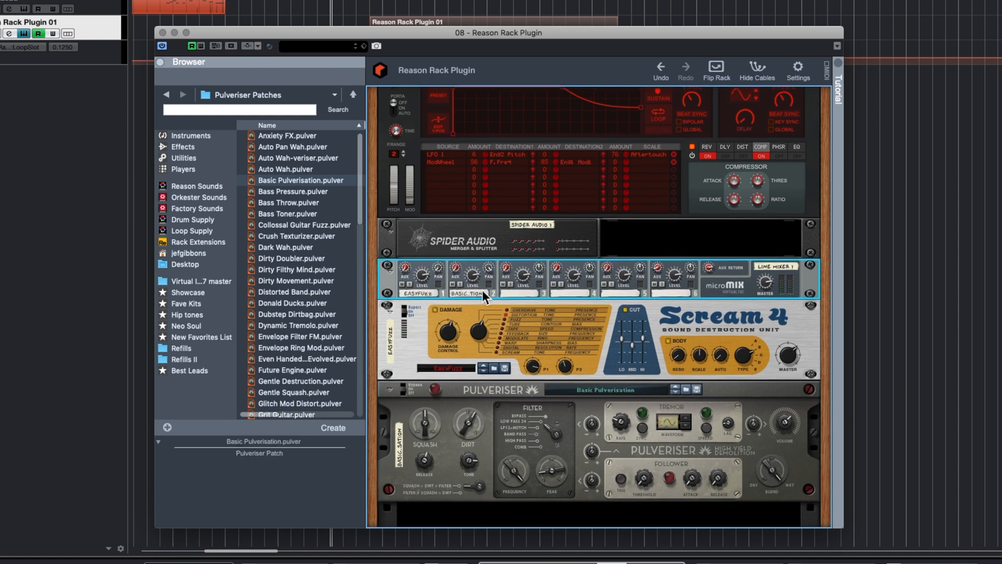
mouse_move(703, 450)
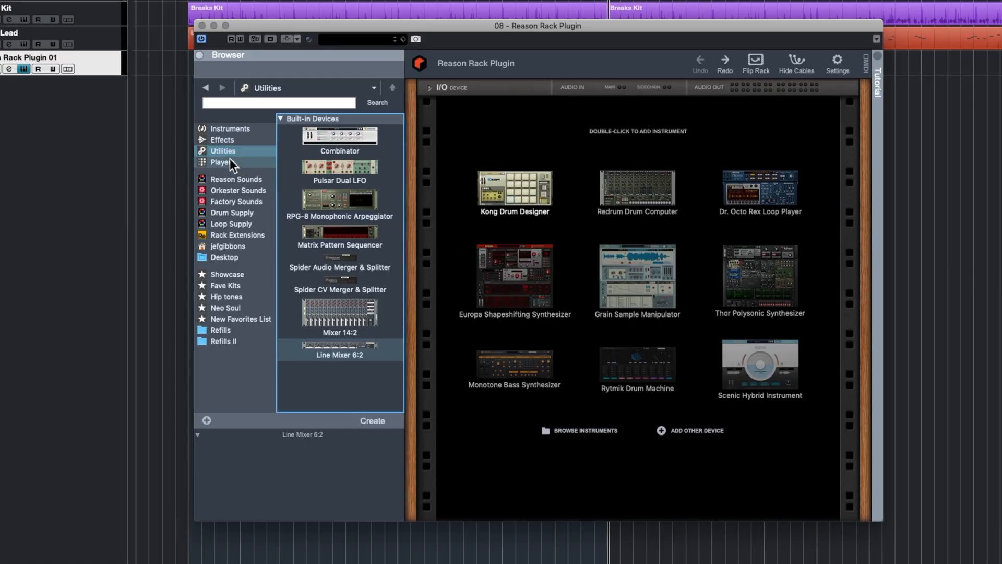
List the built-in player devices, such as Scales & Chords, in the browser
click(220, 162)
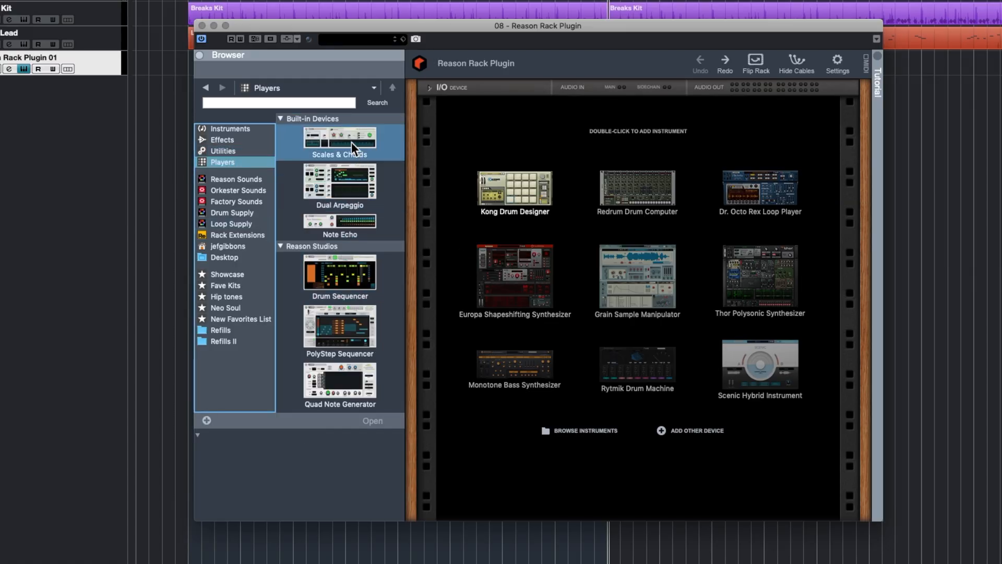